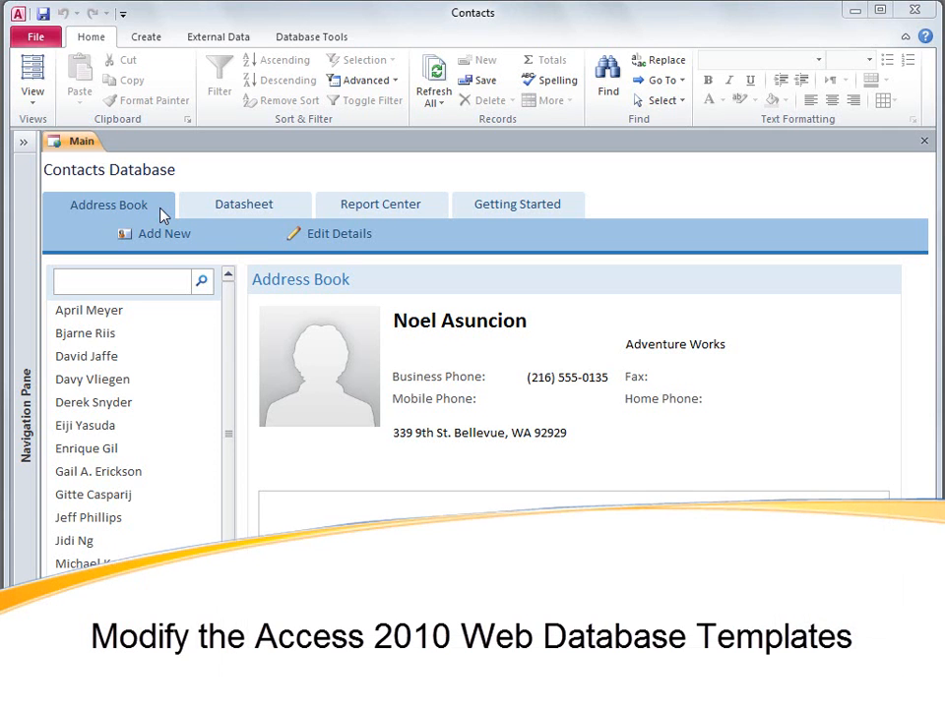
click(242, 203)
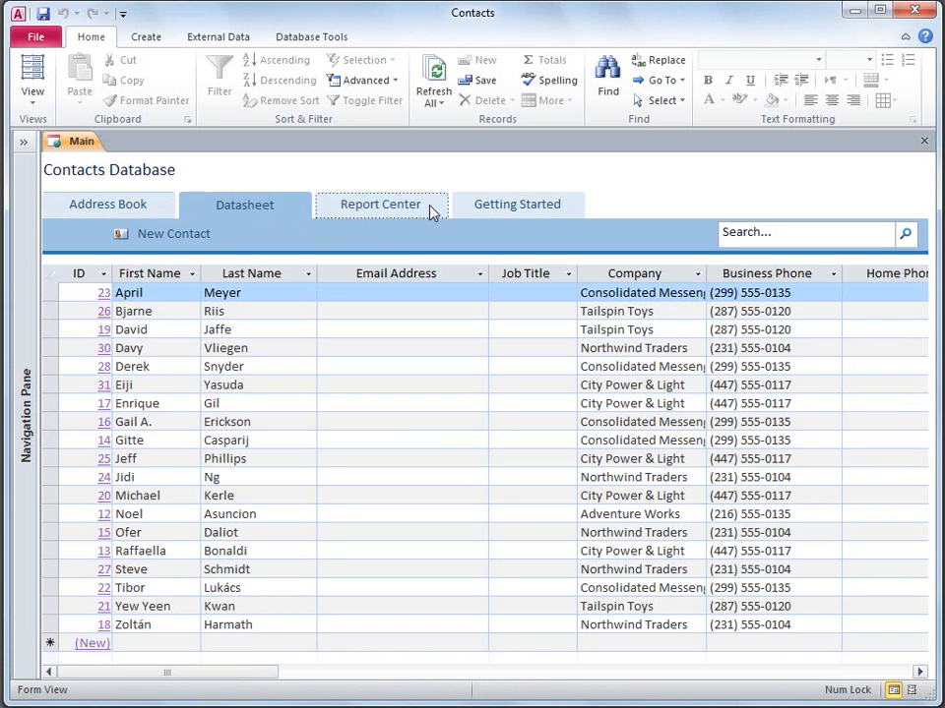
click(382, 203)
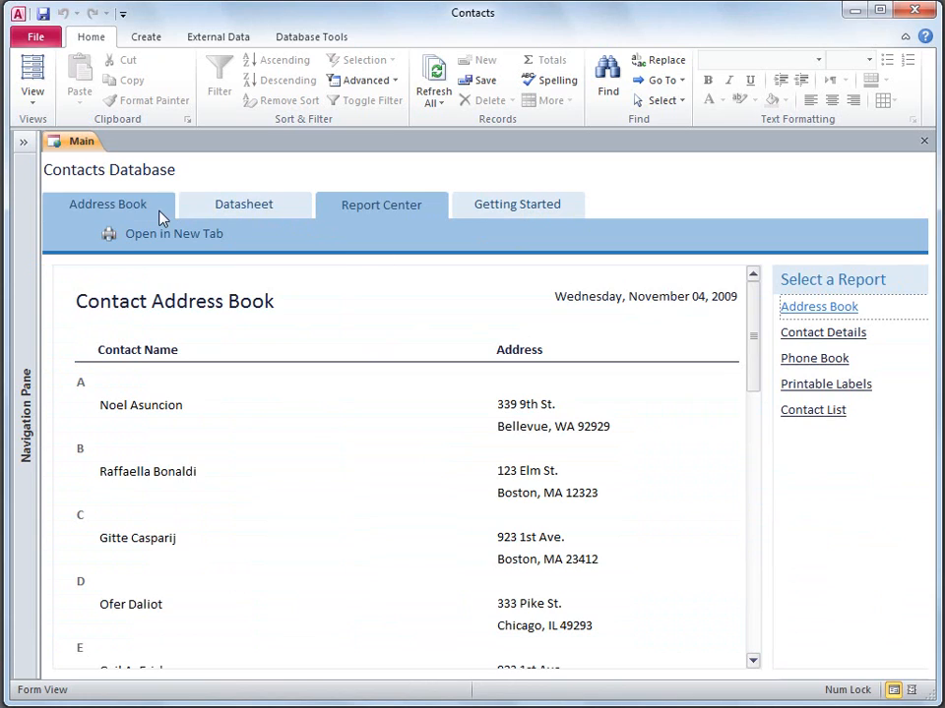
click(109, 203)
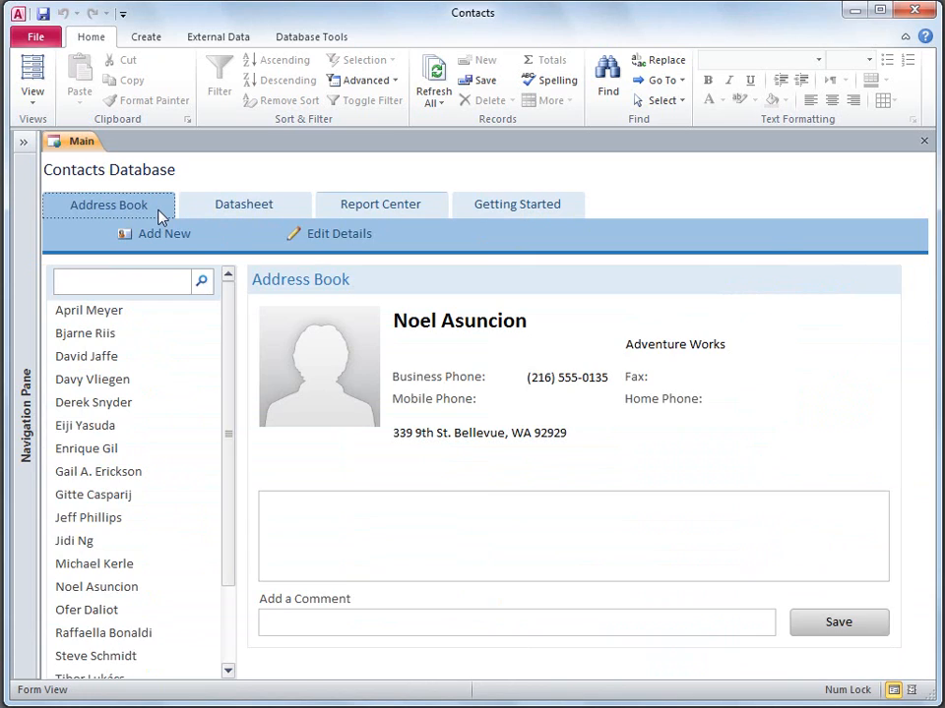
click(94, 402)
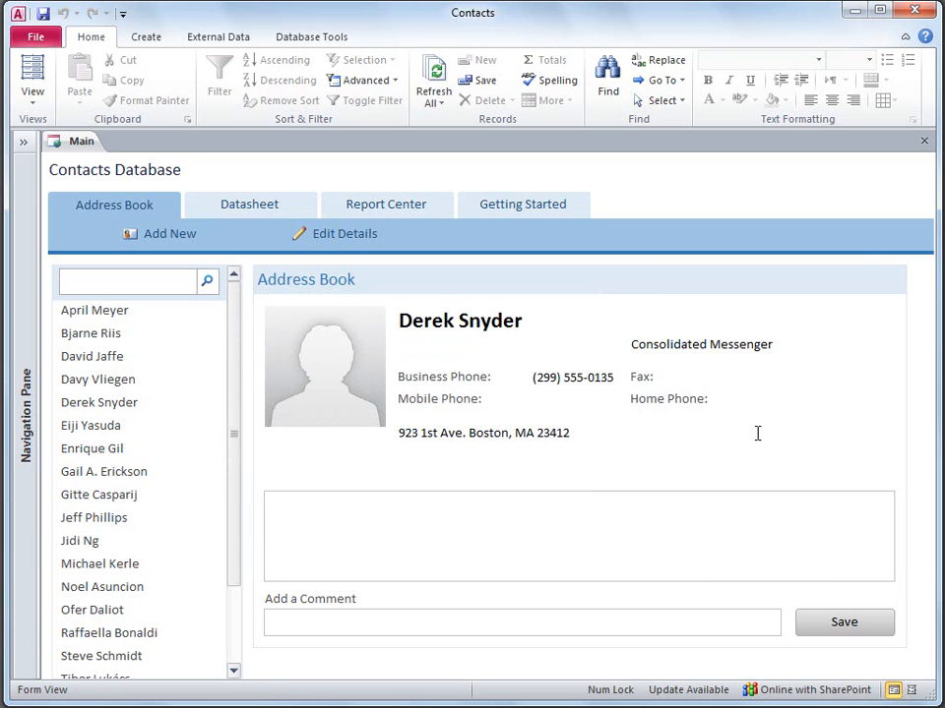
Close the Main form and expand the Navigation Pane to All Access Objects
click(923, 140)
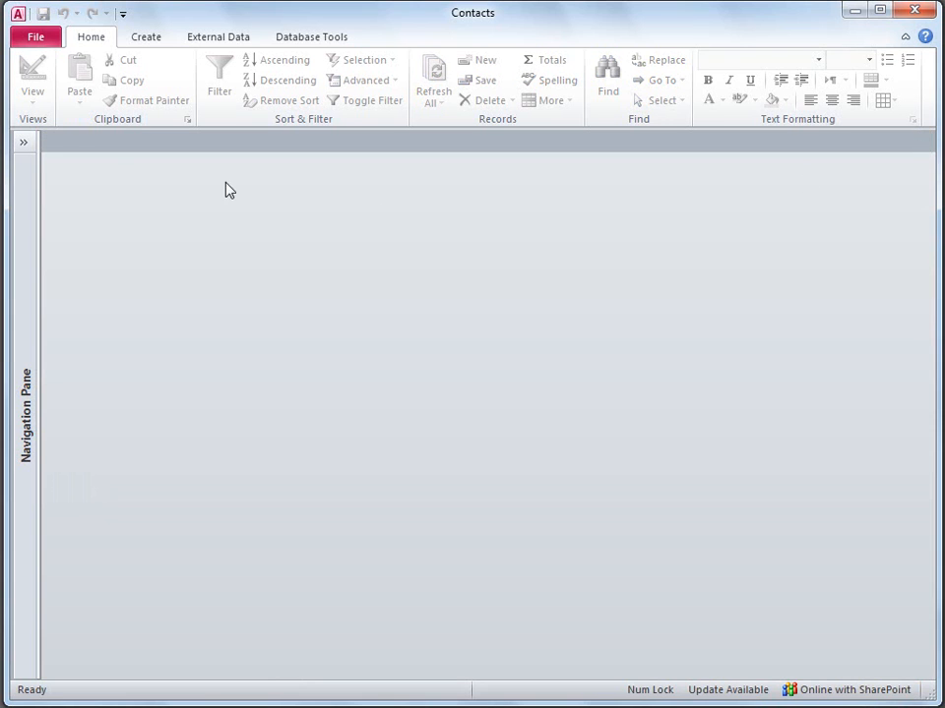
click(24, 142)
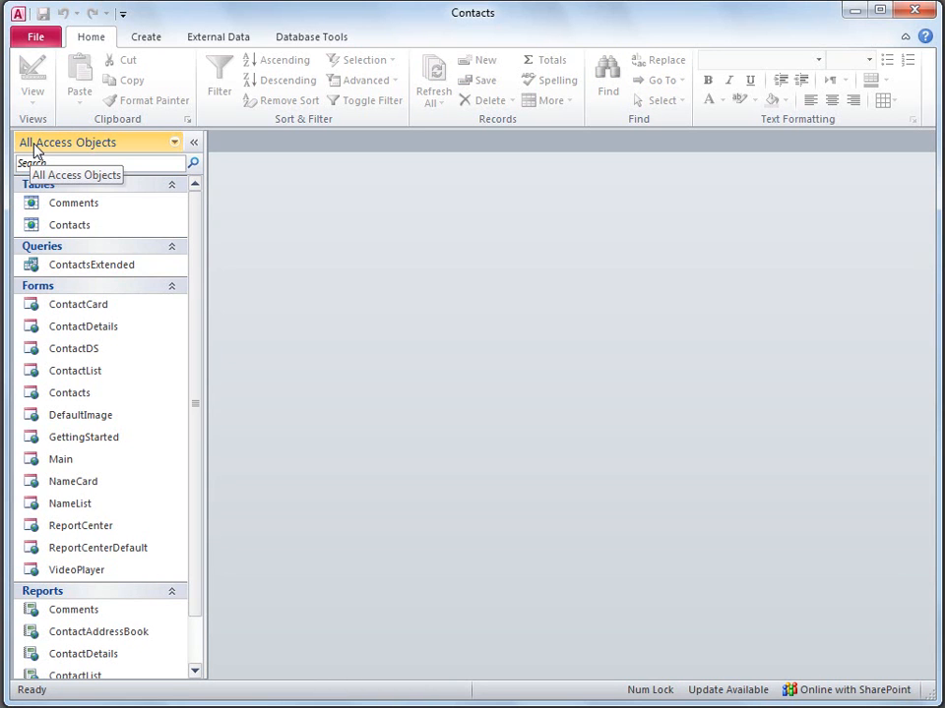
mouse_move(69, 224)
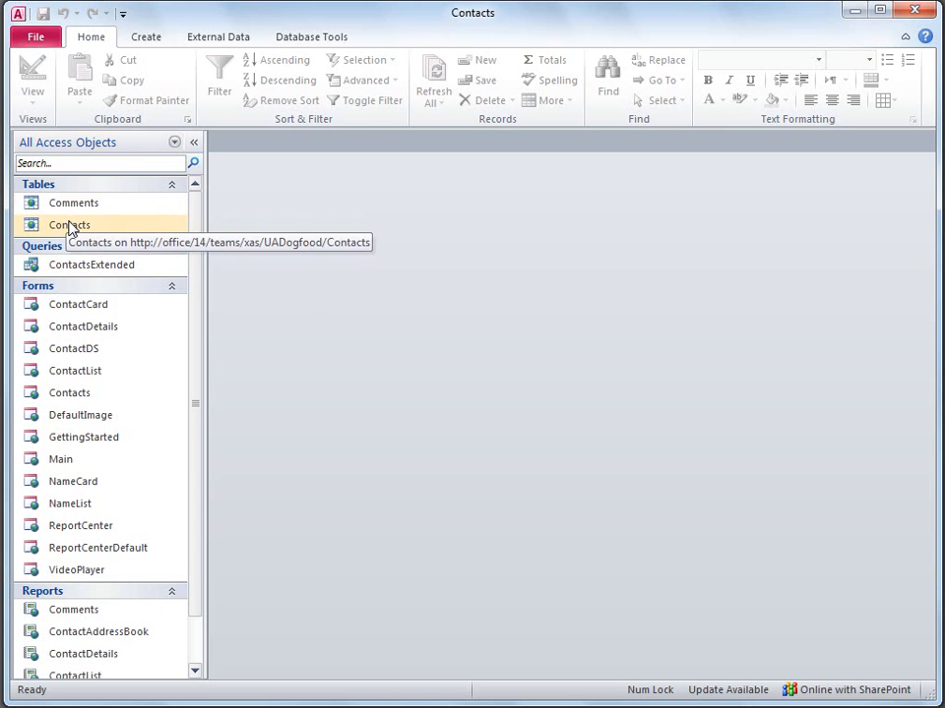
In the Contacts table, add a new Date & Time field via Click to Add
double_click(68, 224)
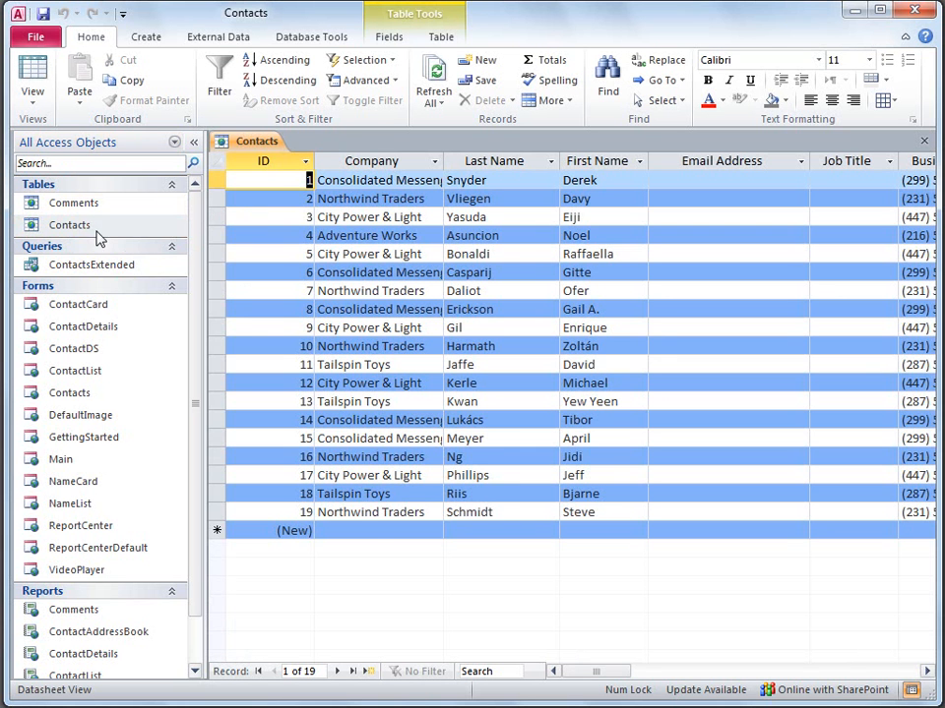
mouse_move(413, 582)
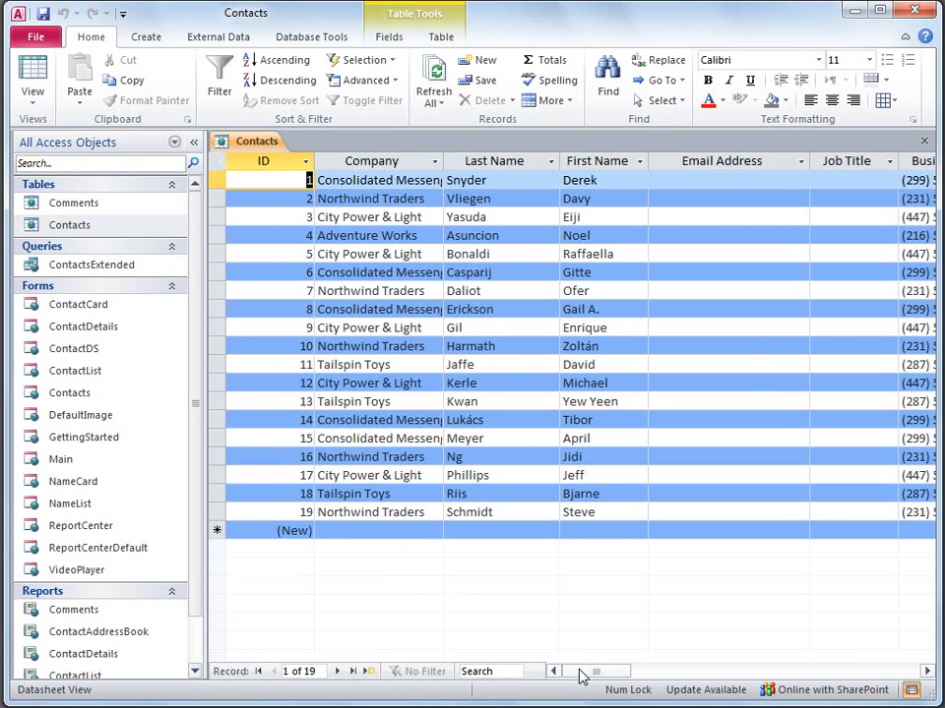
scroll(right, 3)
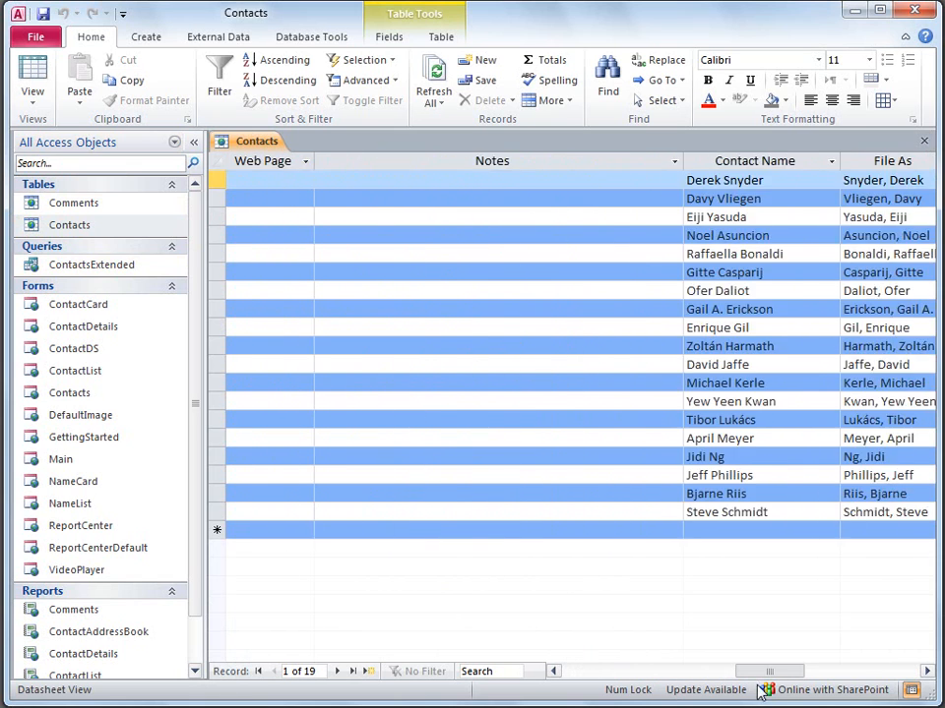
scroll(right, 3)
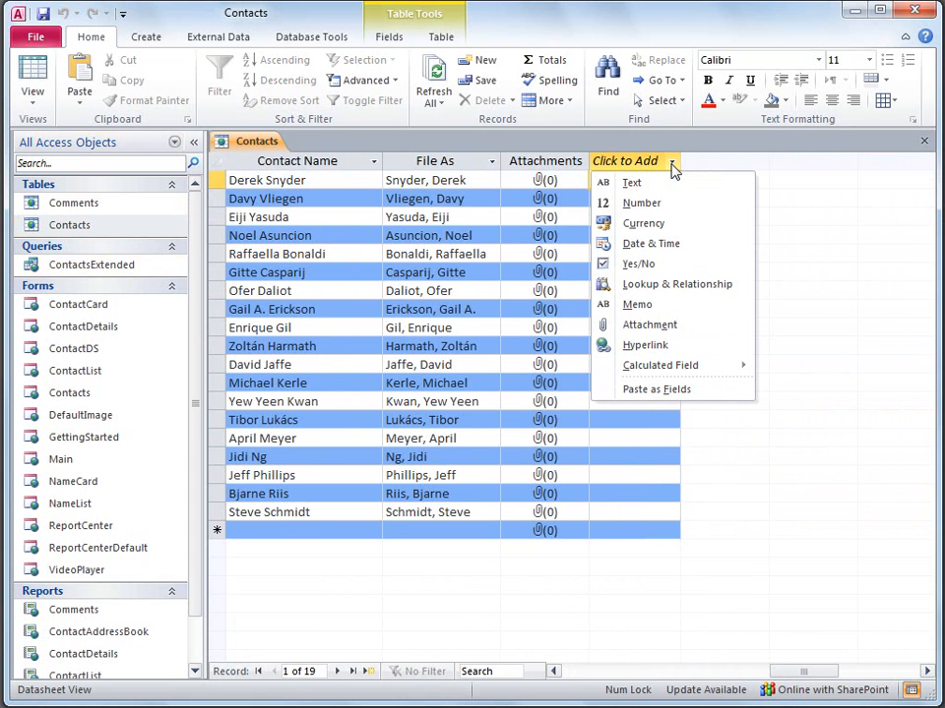
mouse_move(650, 244)
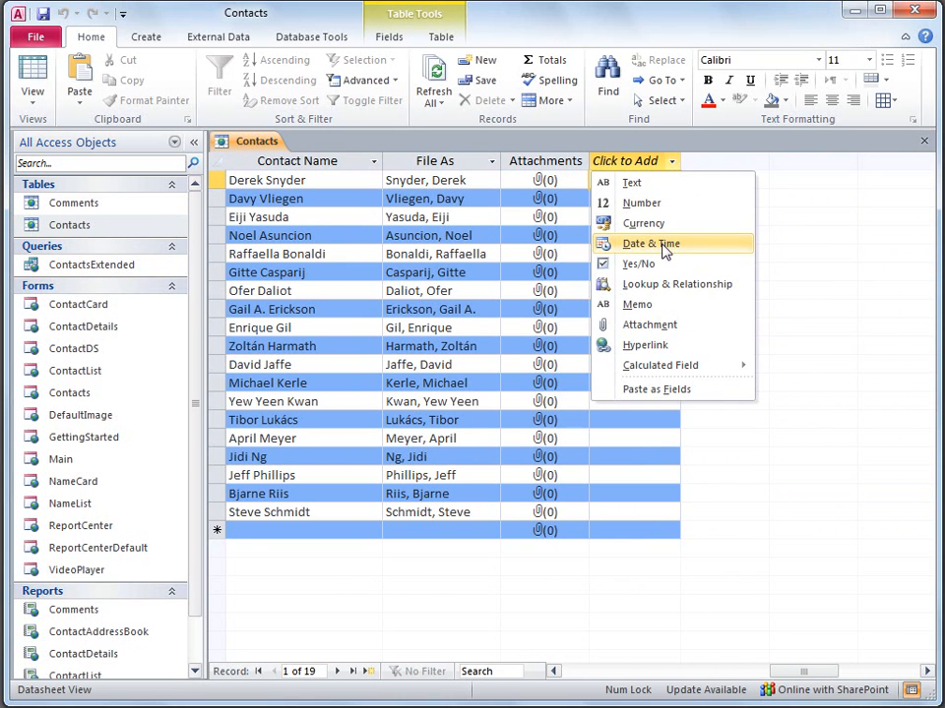
click(649, 244)
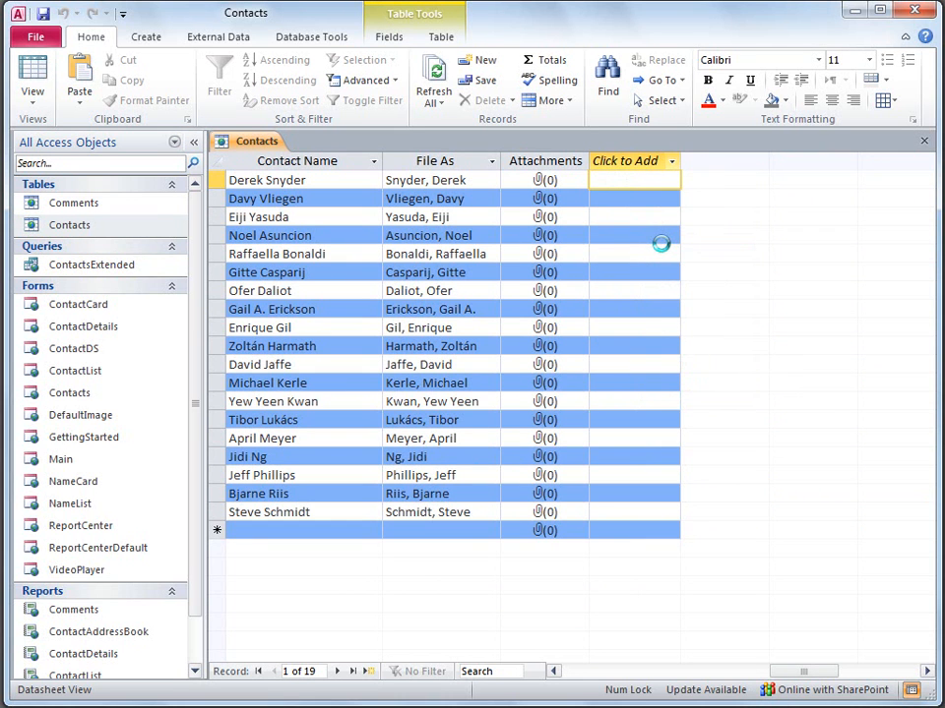
Name the new field Birthday and close the Contacts table
click(634, 161)
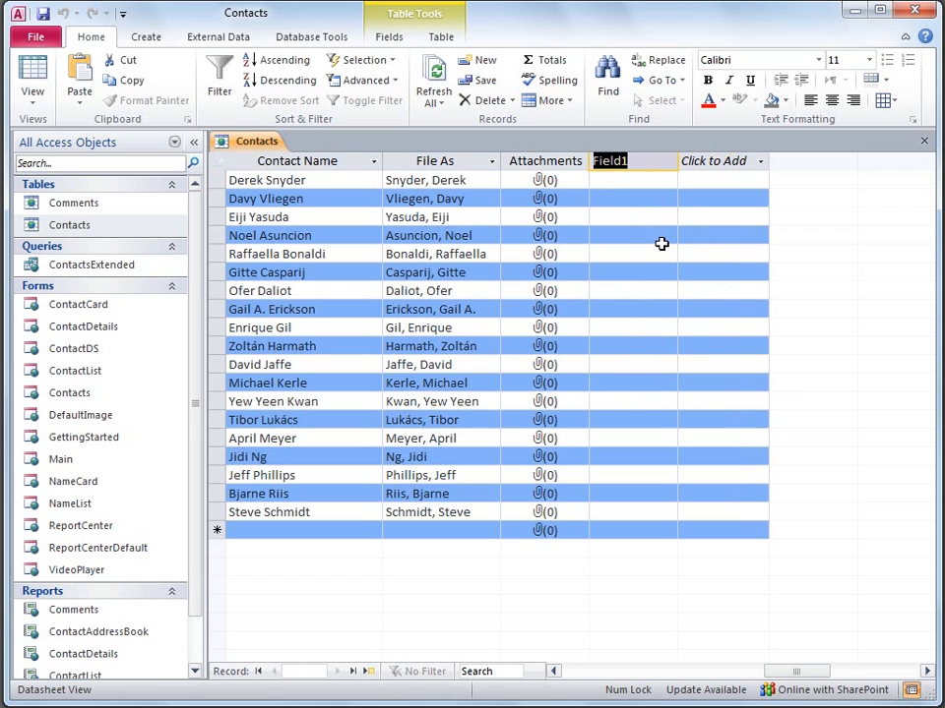
text(B)
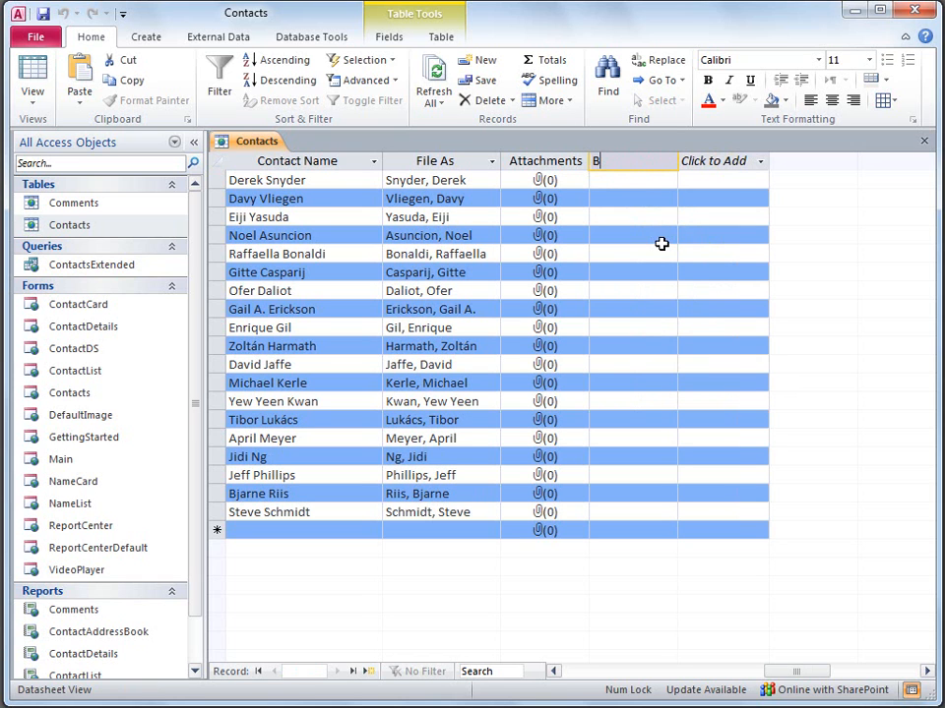
text(irthday)
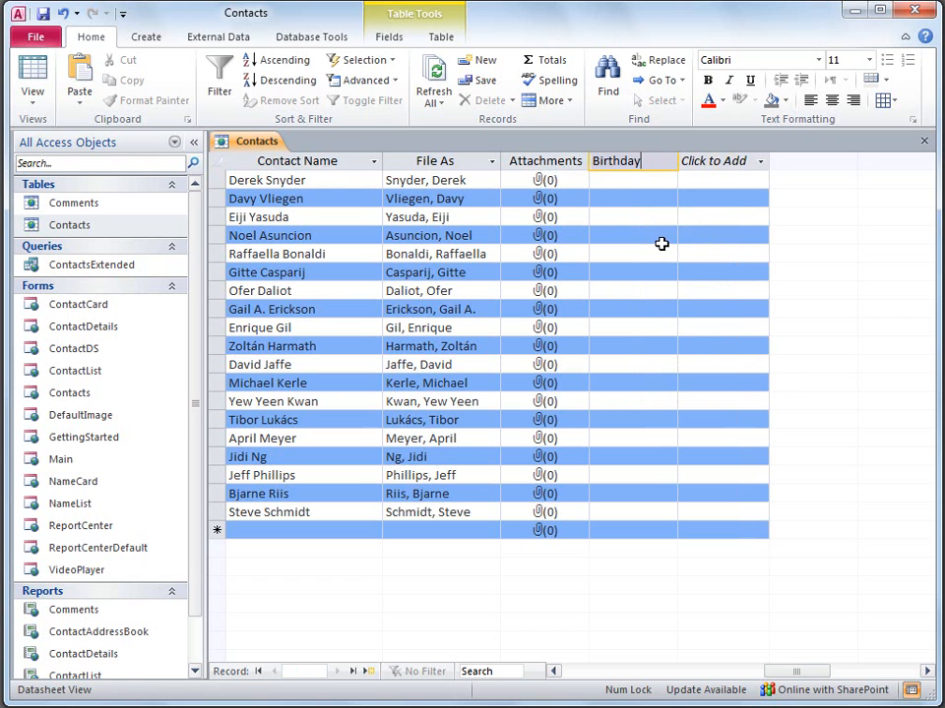
click(720, 162)
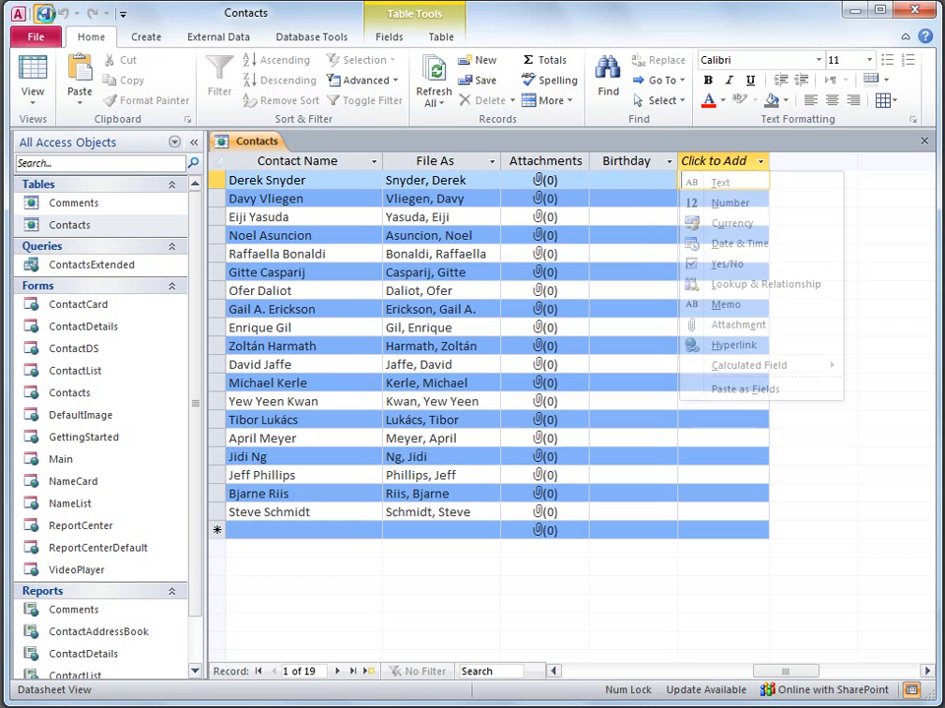
click(923, 142)
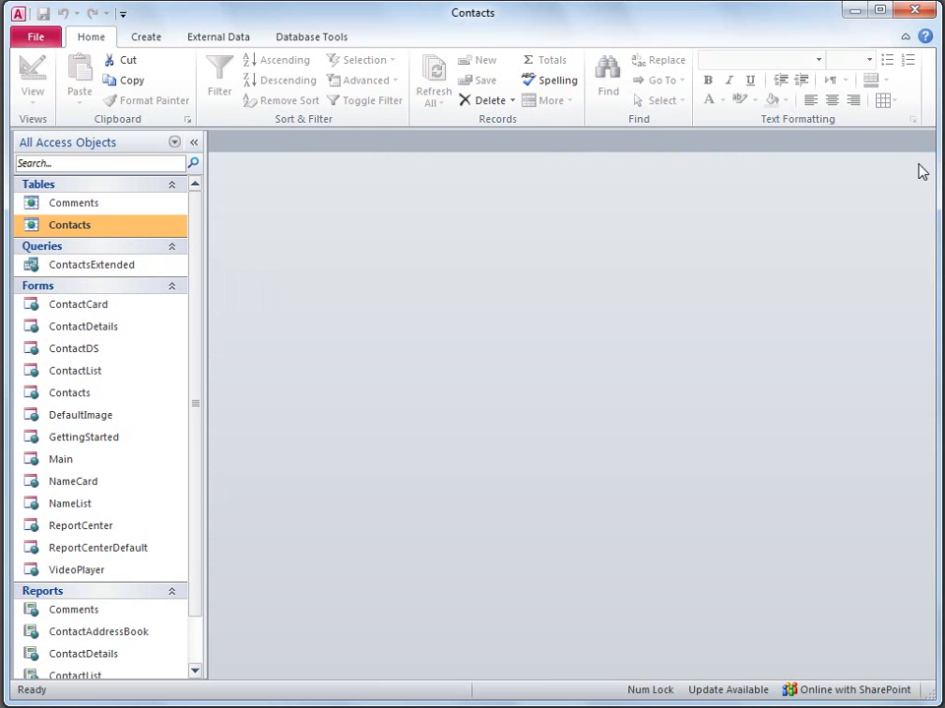
mouse_move(874, 179)
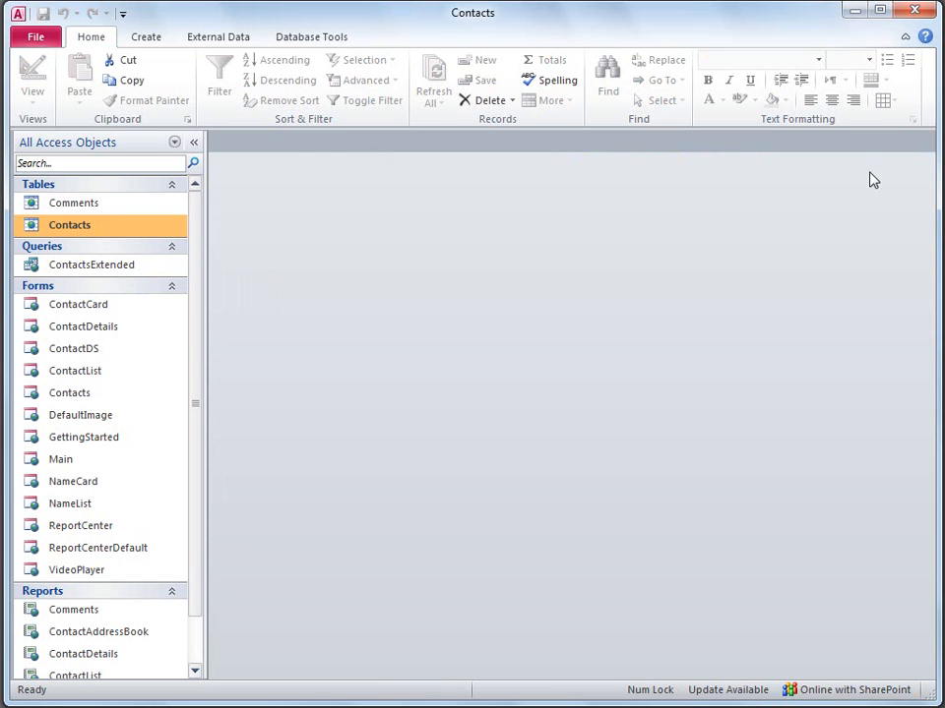
Bring up the shortcut menu for the ContactCard form in the Navigation Pane
right_click(78, 303)
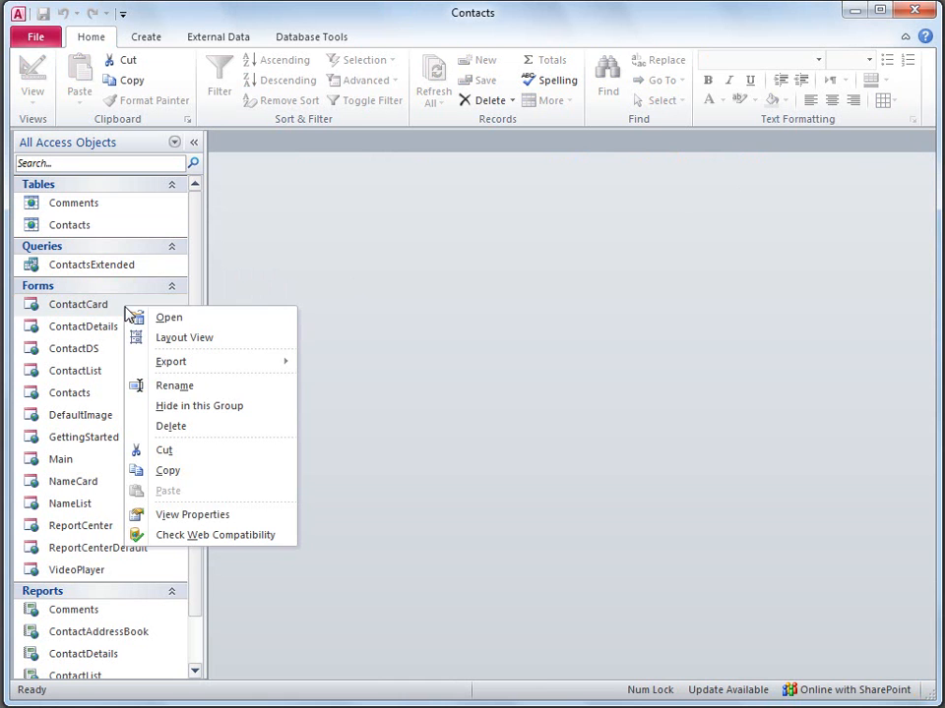
mouse_move(185, 339)
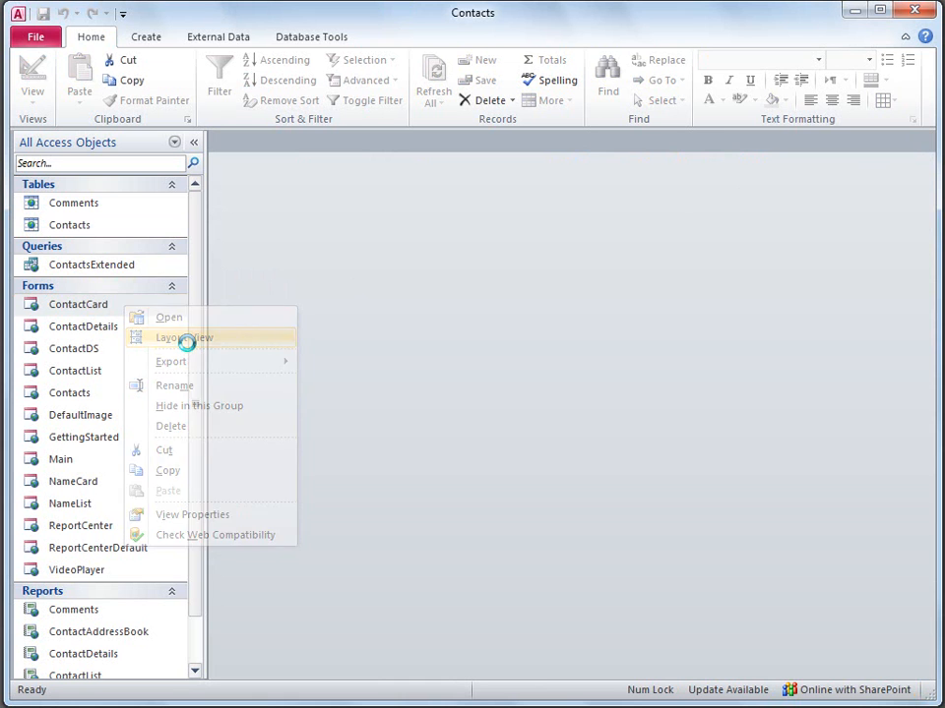
In ContactCard Layout View, show the Field List with Birthday and select the cell beside Mobile Phone
click(185, 339)
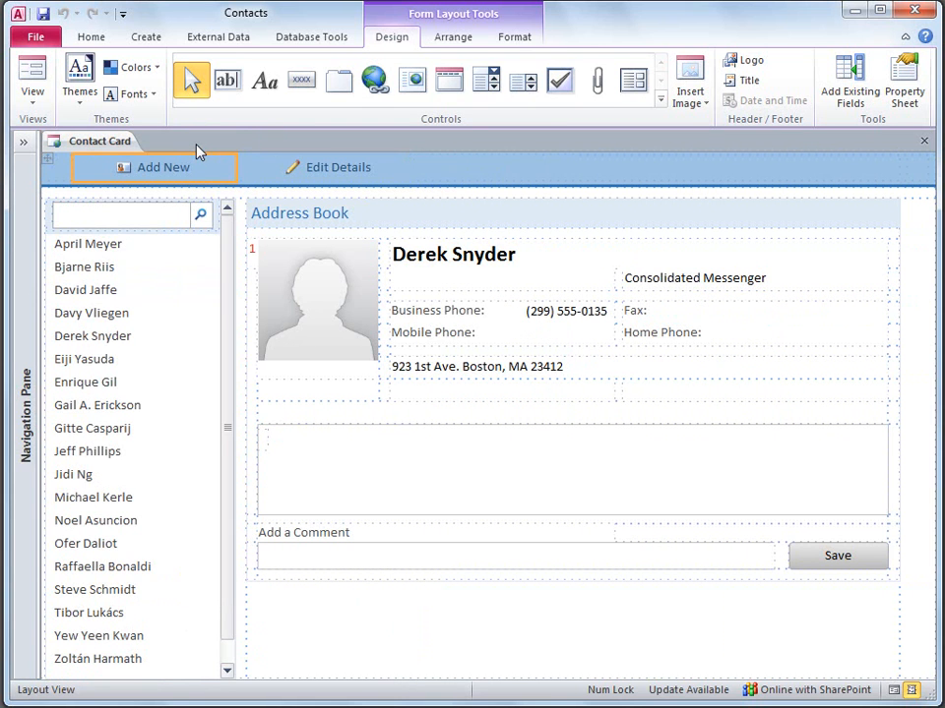
mouse_move(811, 99)
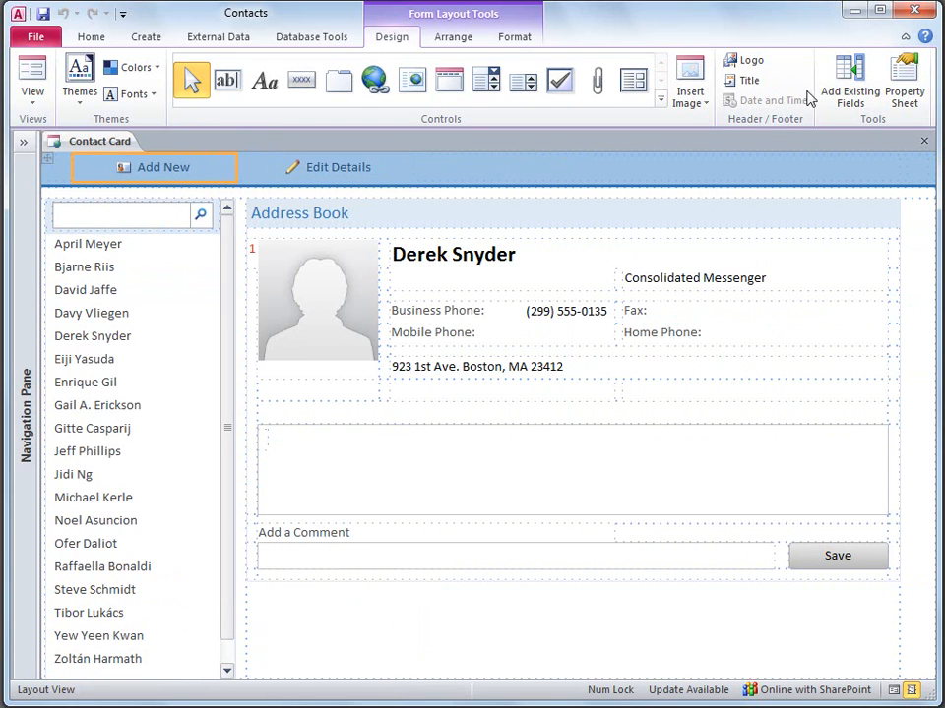
click(848, 80)
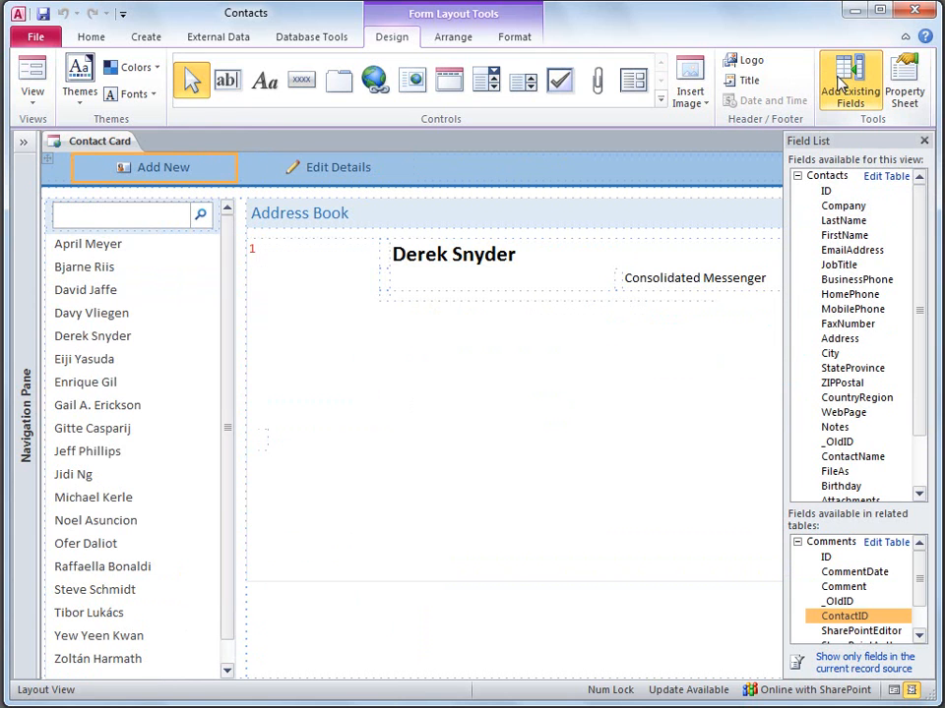
click(850, 81)
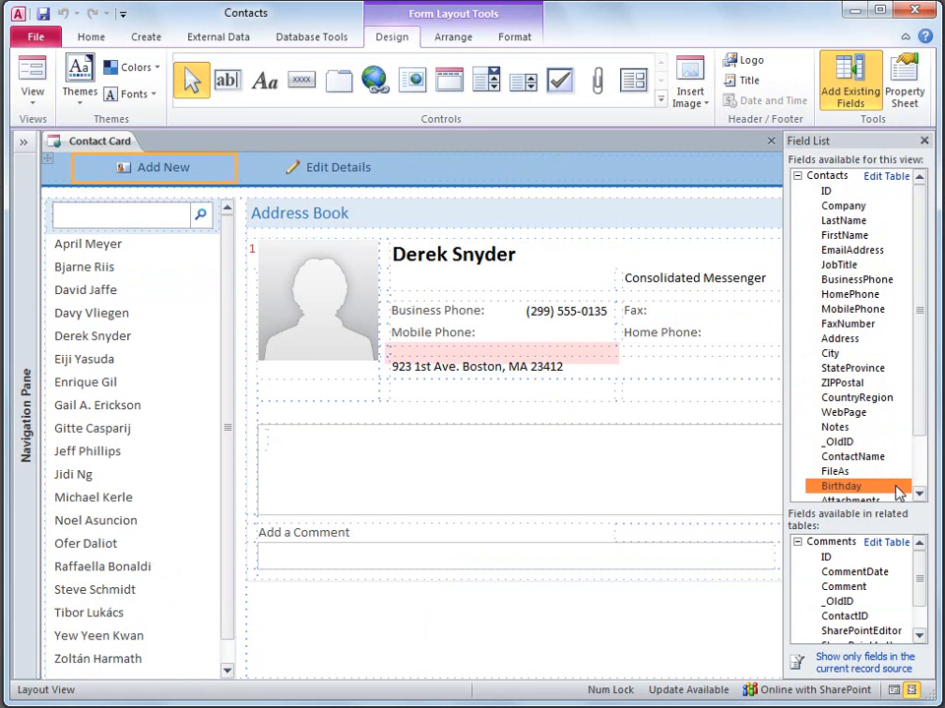
click(502, 366)
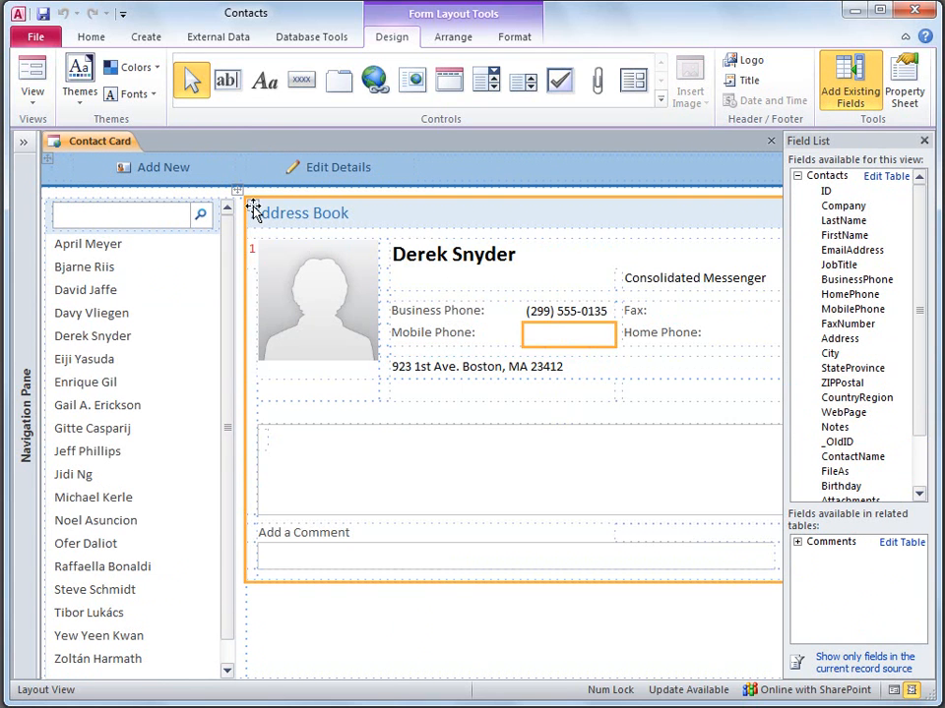
click(252, 207)
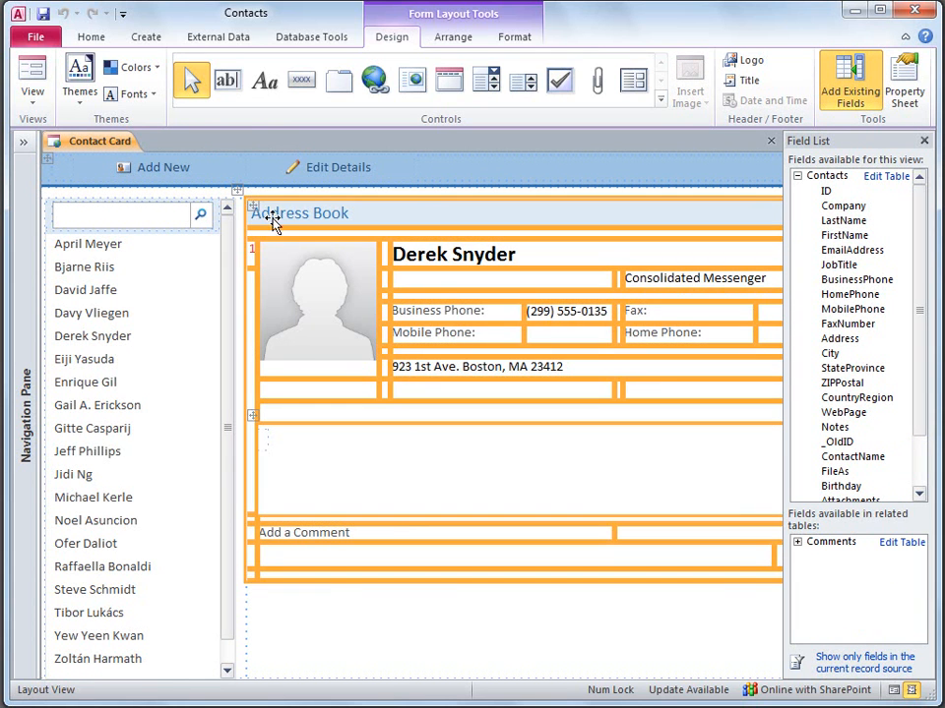
mouse_move(559, 340)
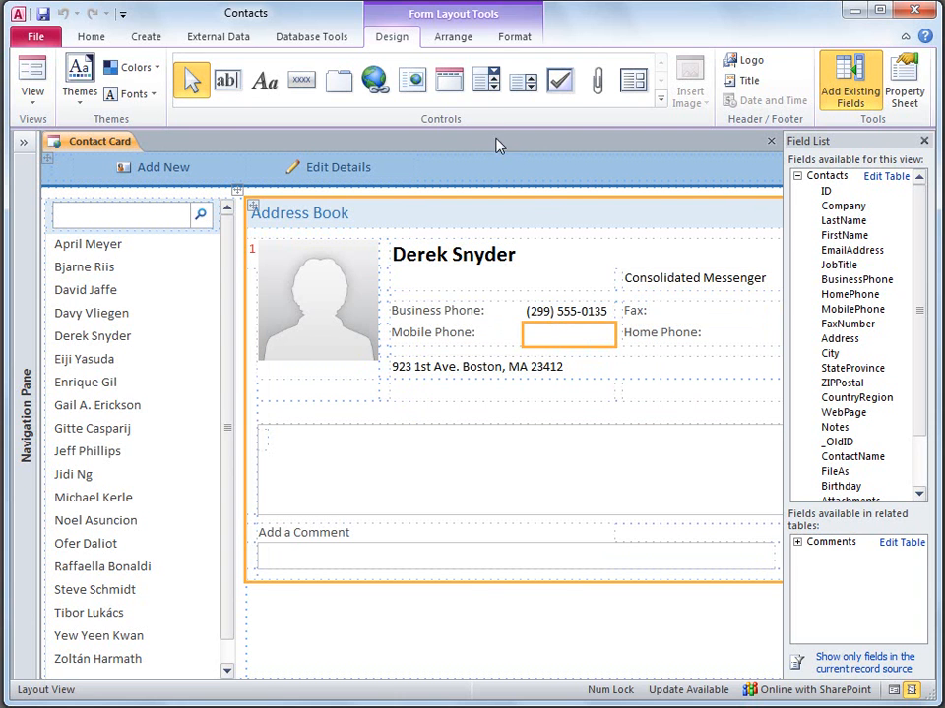
Insert an empty row below Mobile Phone using the Arrange commands for the Birthday field
click(453, 36)
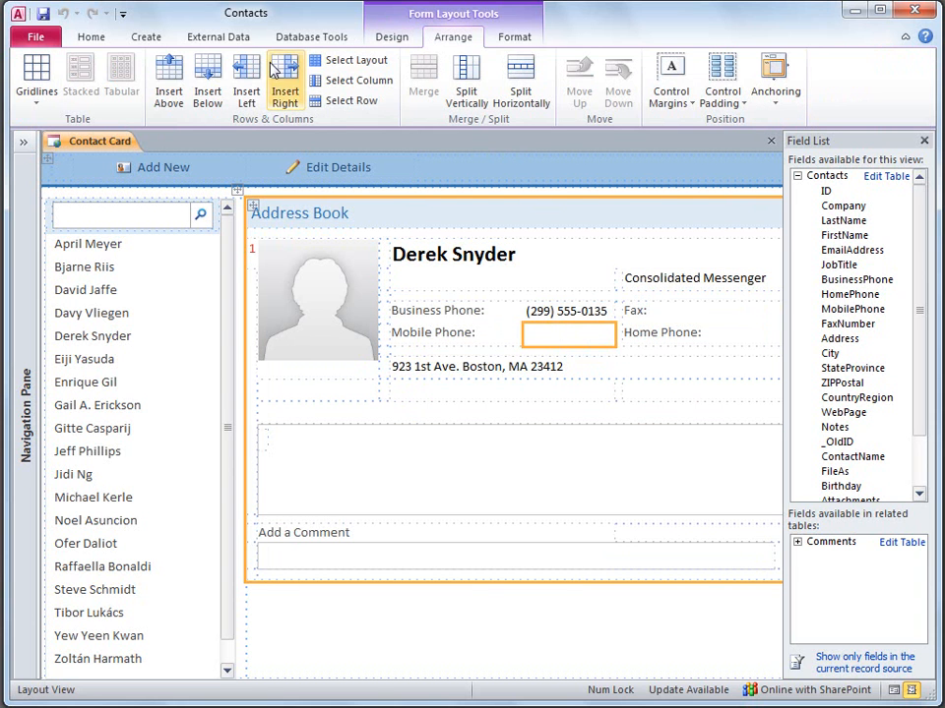
click(207, 79)
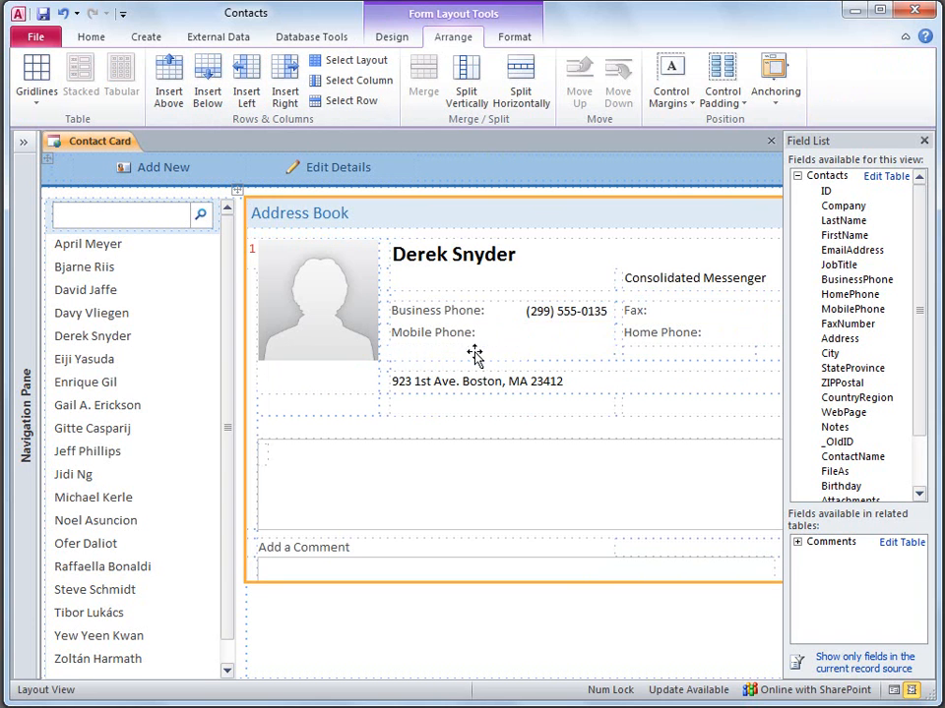
click(567, 354)
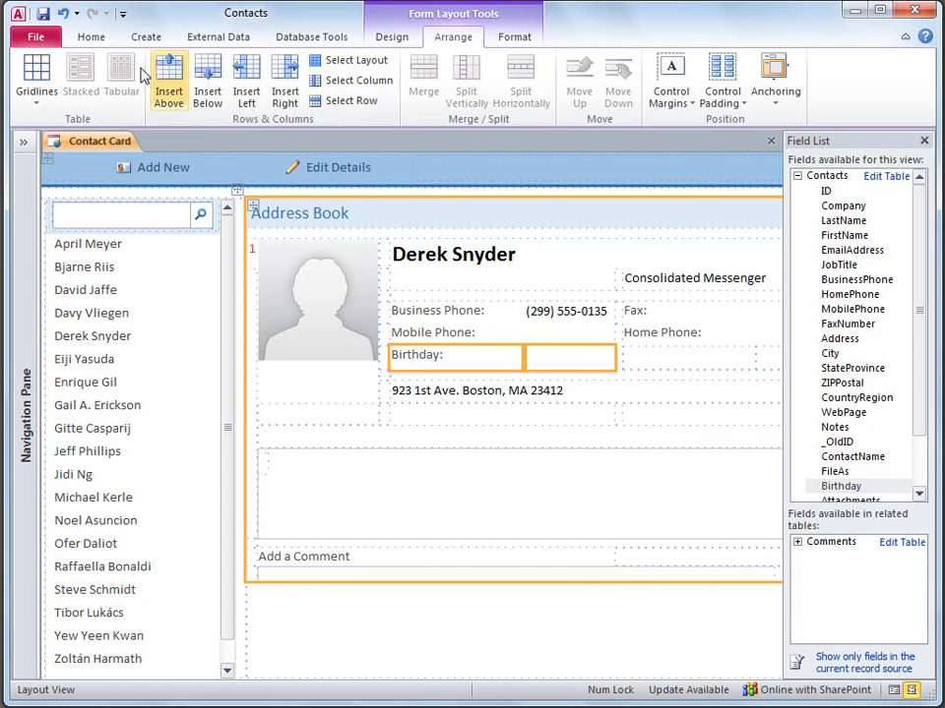
mouse_move(758, 146)
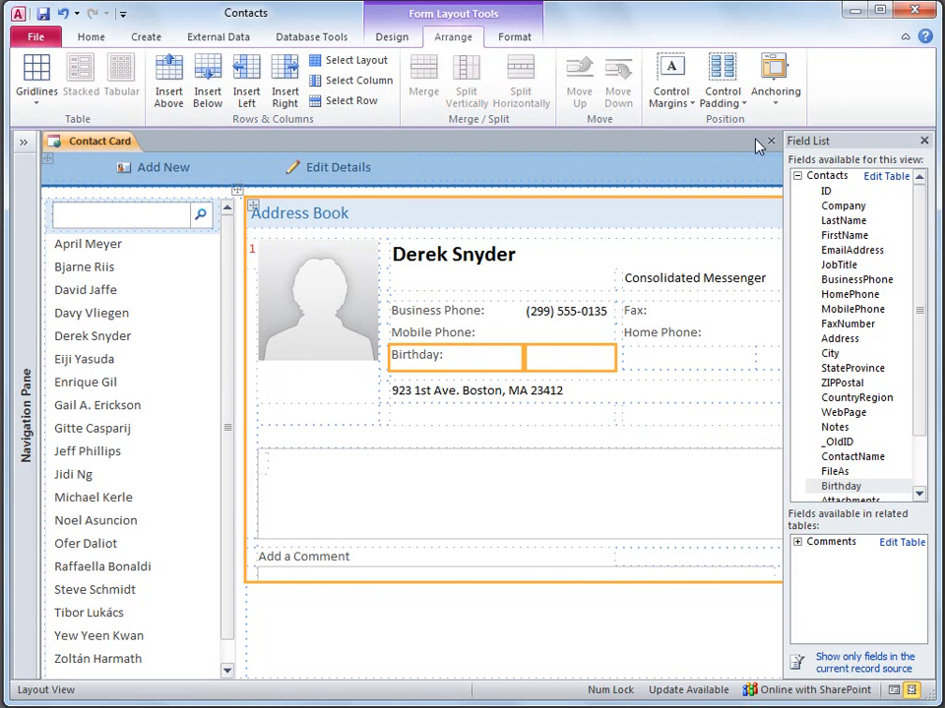
Close the ContactCard form and select ContactDS in the Navigation Pane
click(767, 141)
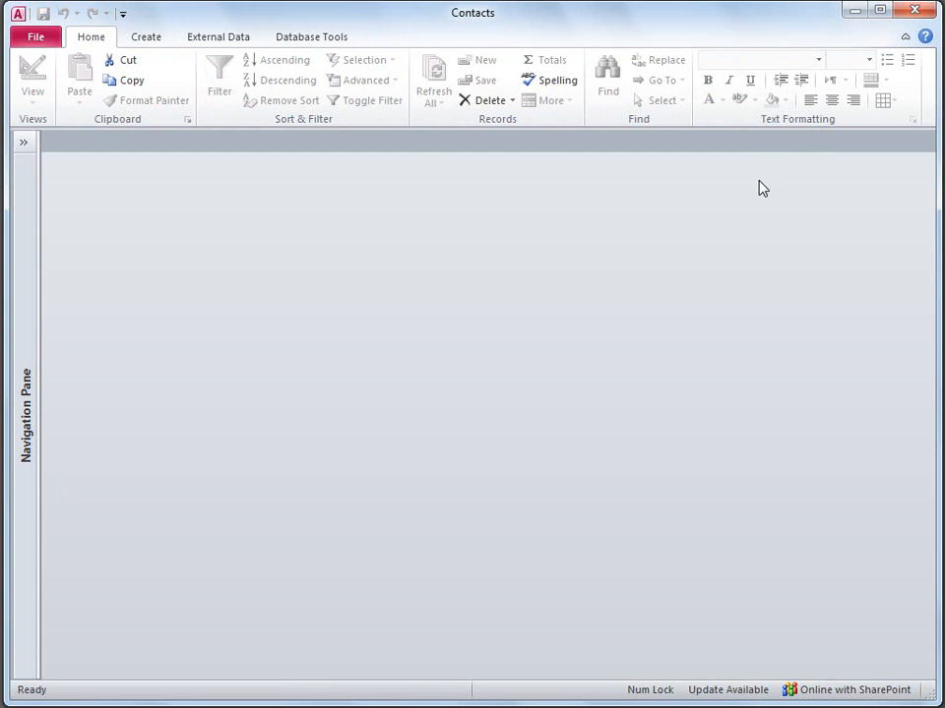
click(23, 142)
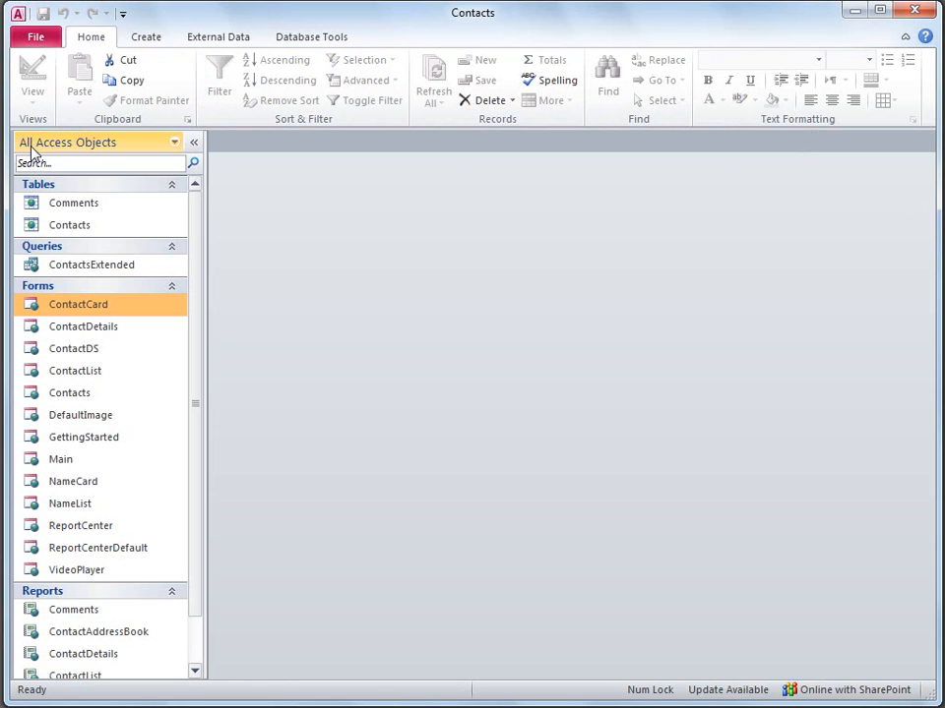
mouse_move(75, 349)
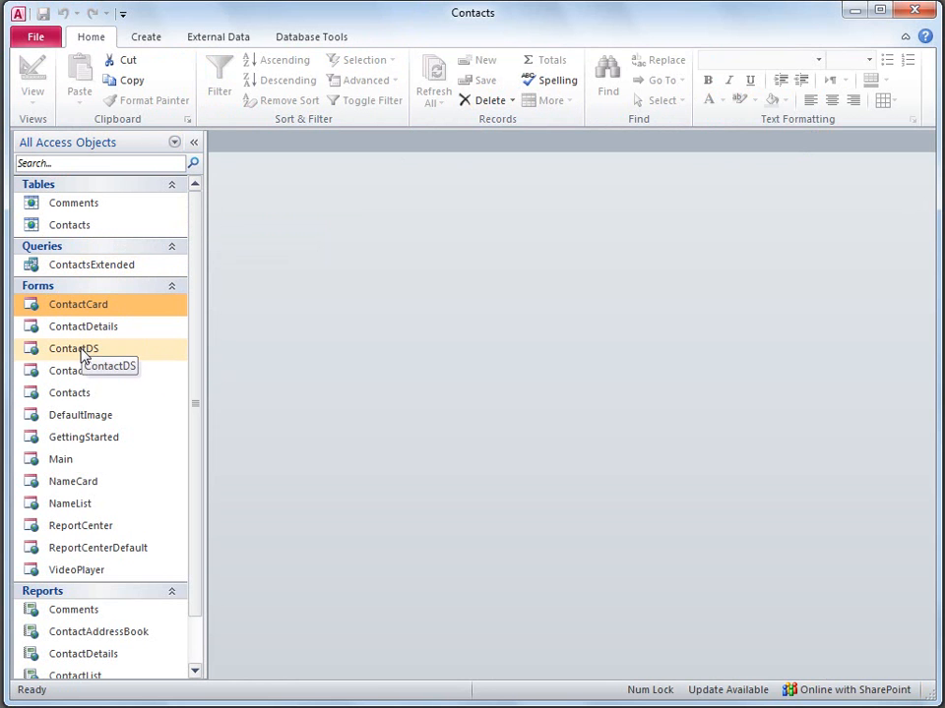
click(75, 348)
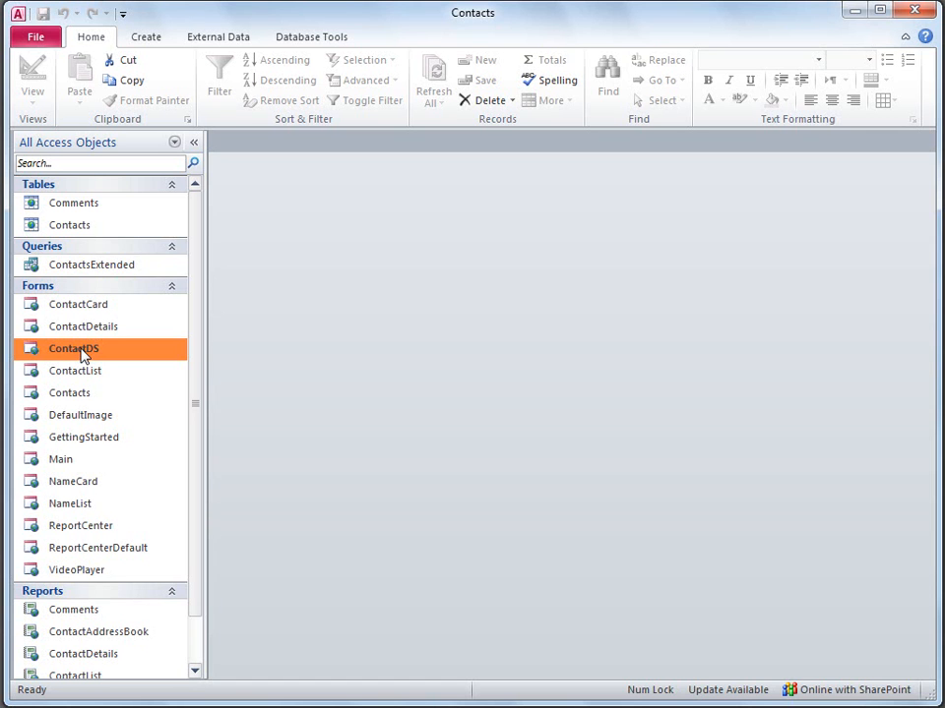
Add a Birthday column after Last Name in the ContactDS form and close it
double_click(73, 348)
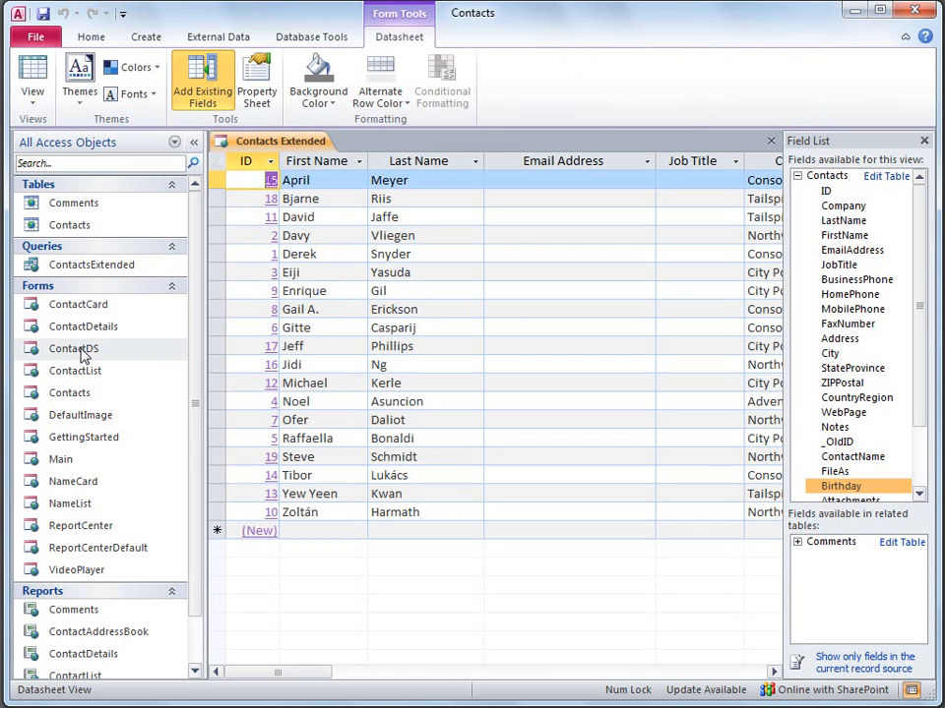
mouse_move(563, 461)
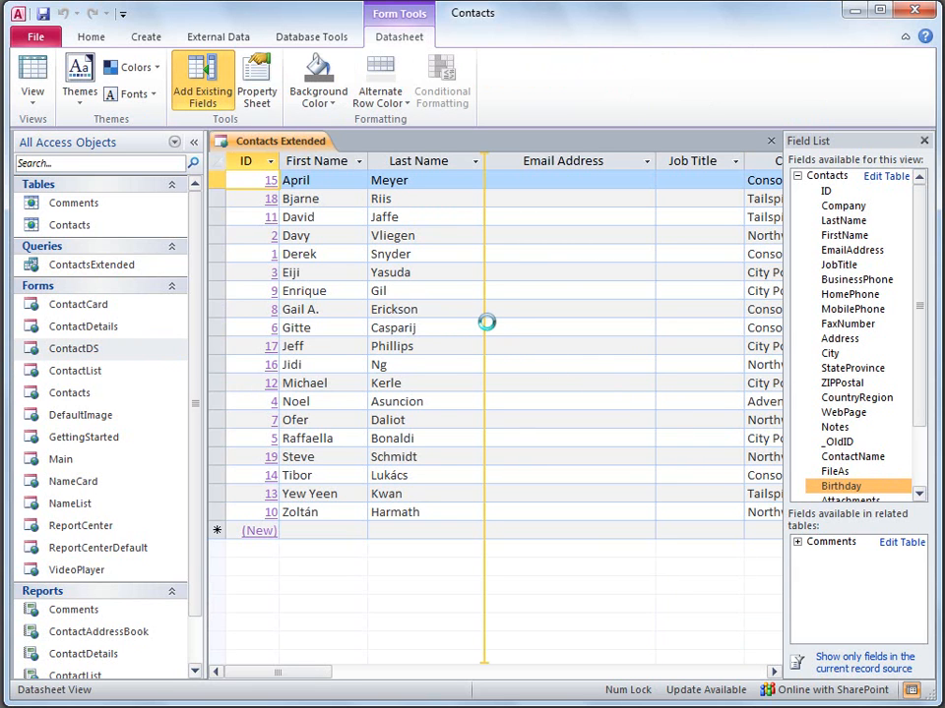
double_click(840, 486)
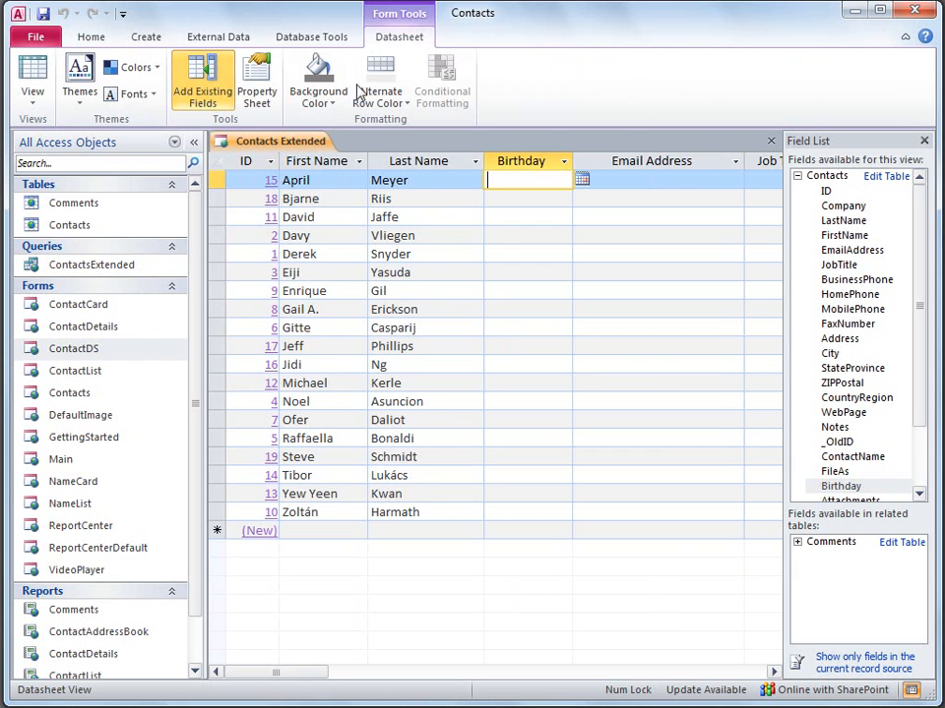
click(771, 141)
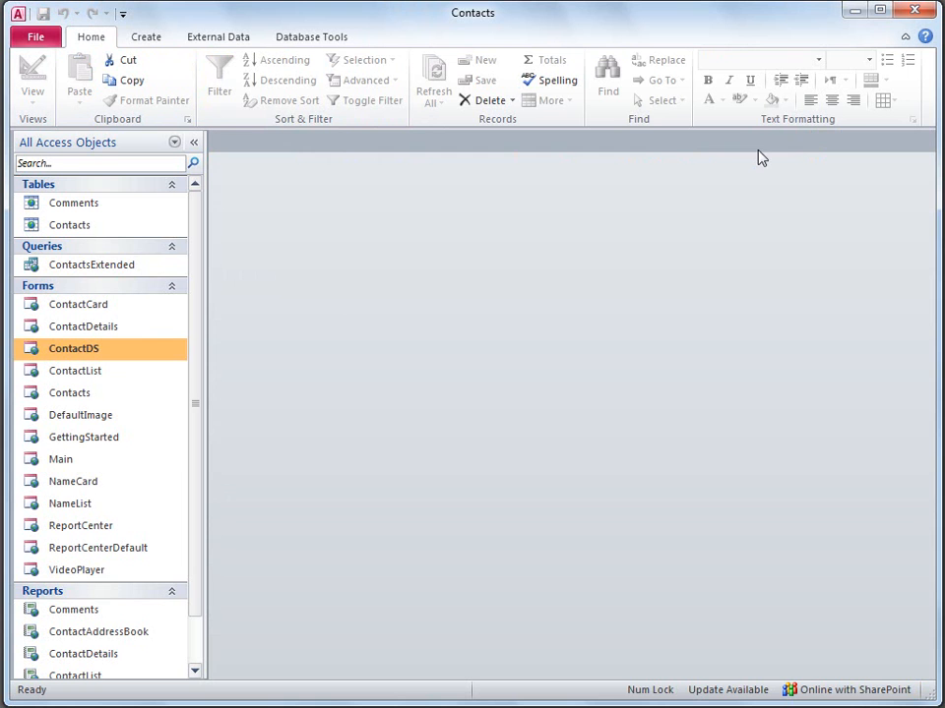
Reopen the Main form and collapse the Navigation Pane
click(61, 458)
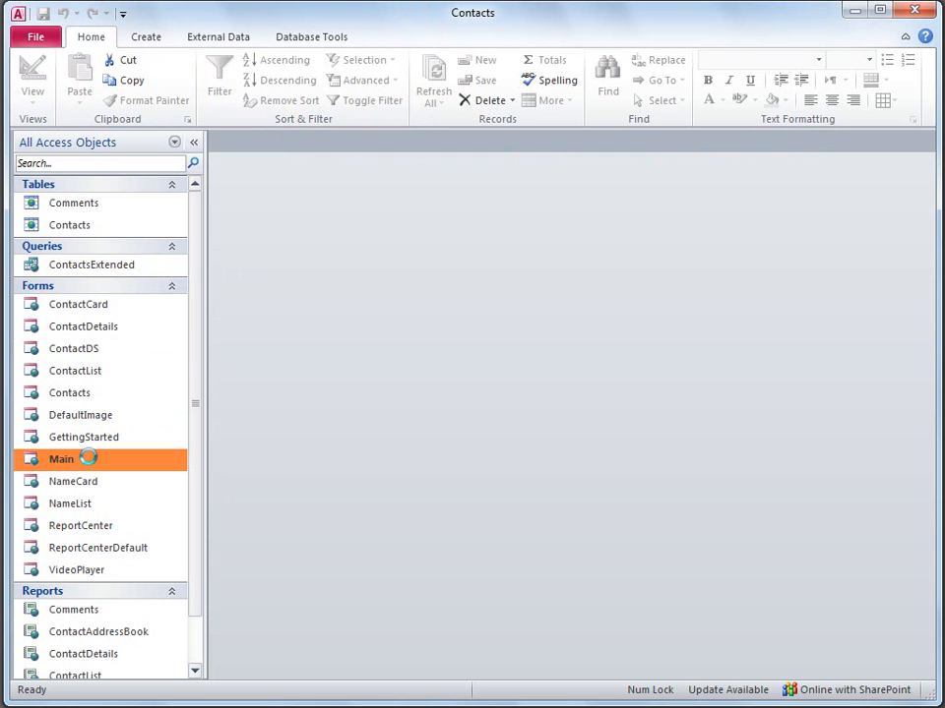
double_click(61, 459)
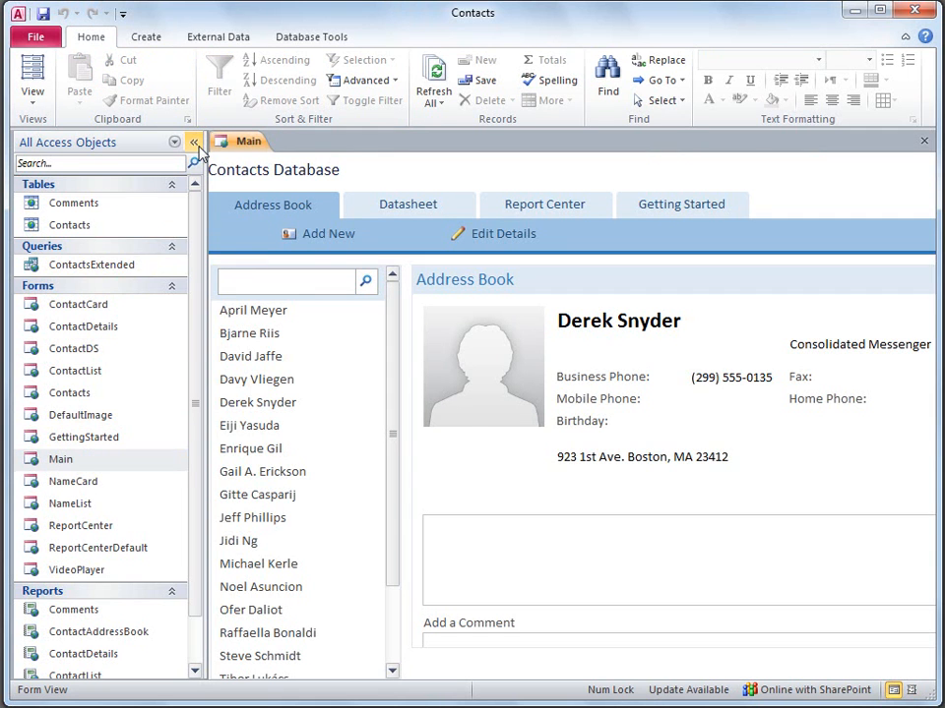
click(195, 142)
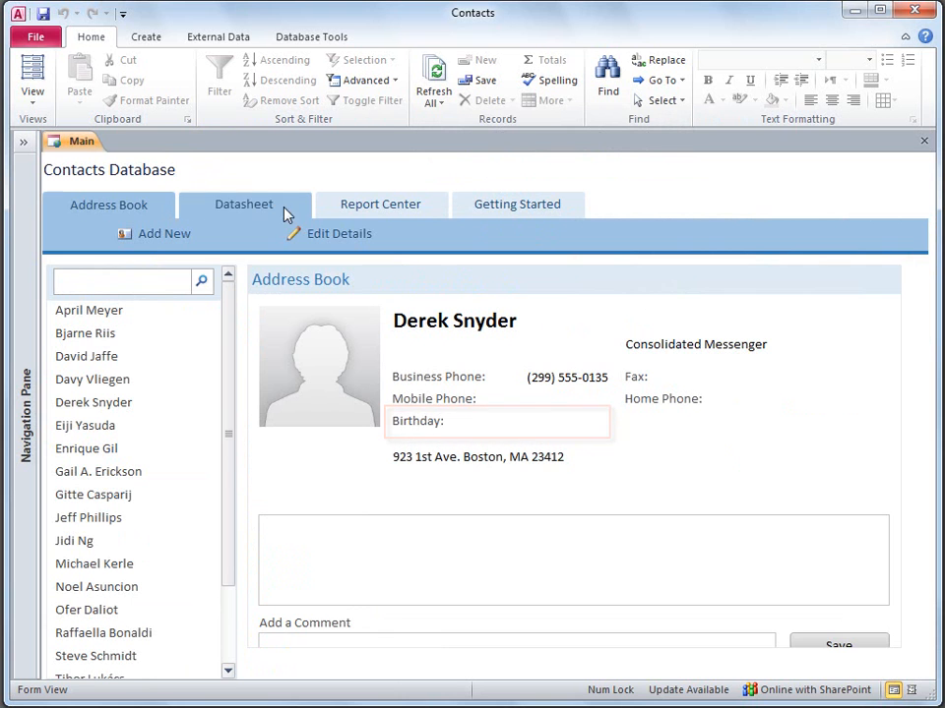
On the Datasheet tab, enter Birthday dates 4/11/1969 and 5/1/1972 for two contacts
click(242, 203)
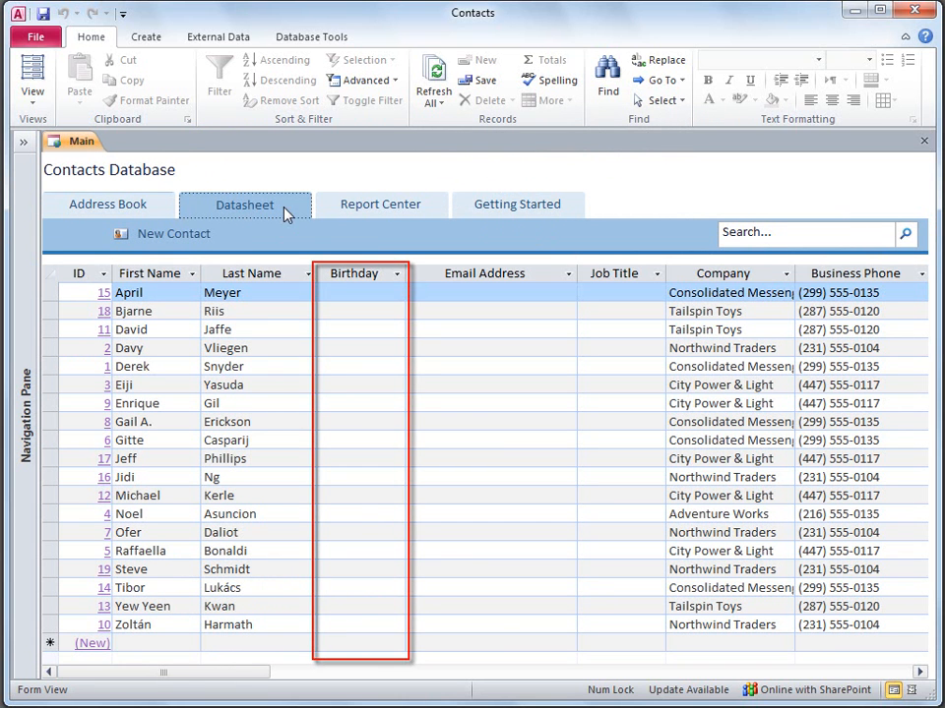
text(4/11/1969)
click(360, 514)
text(5/)
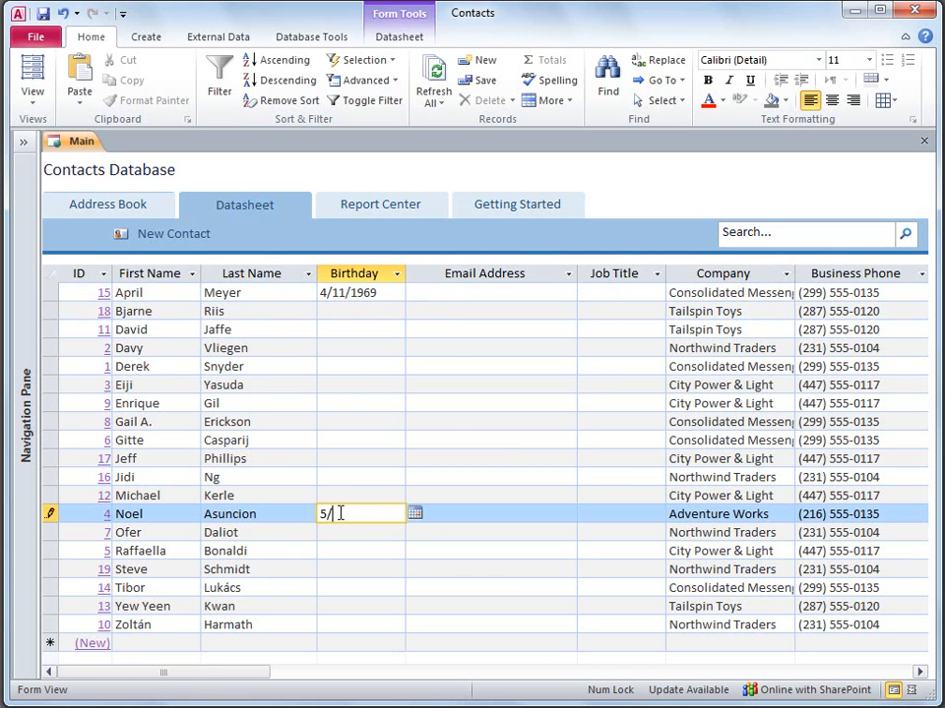
text(1/1972)
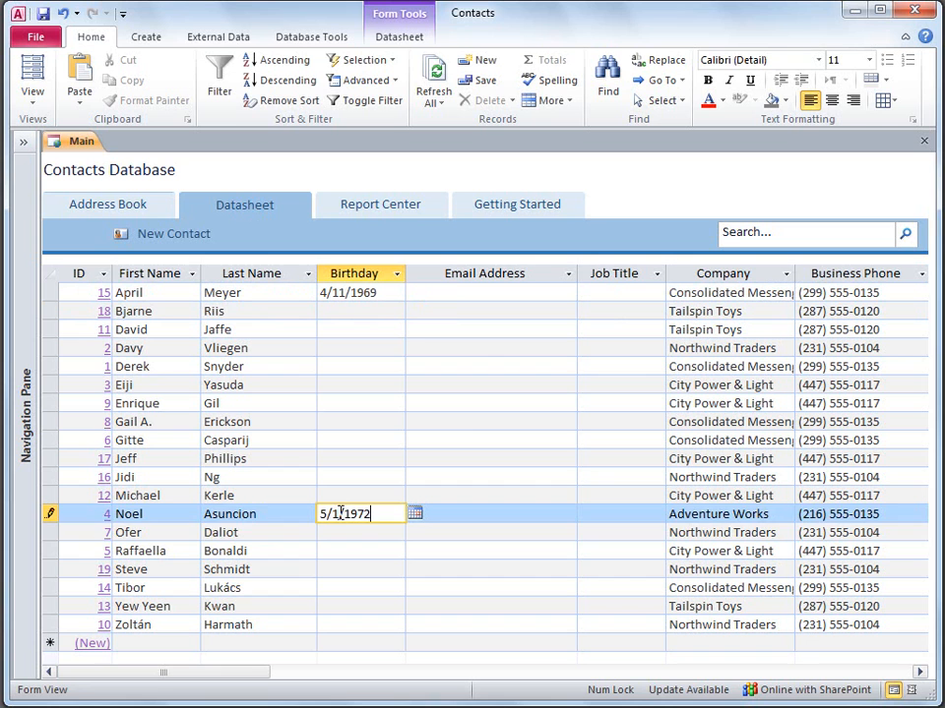